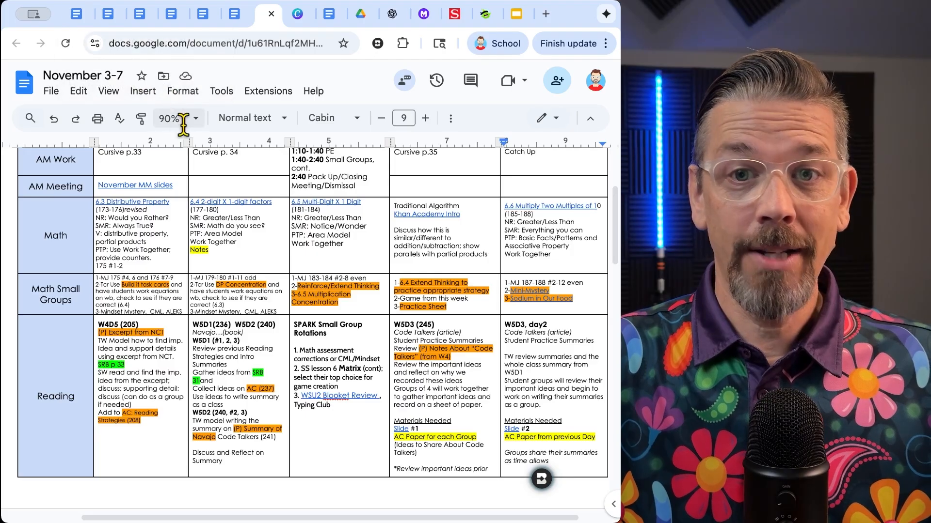
mouse_move(191, 135)
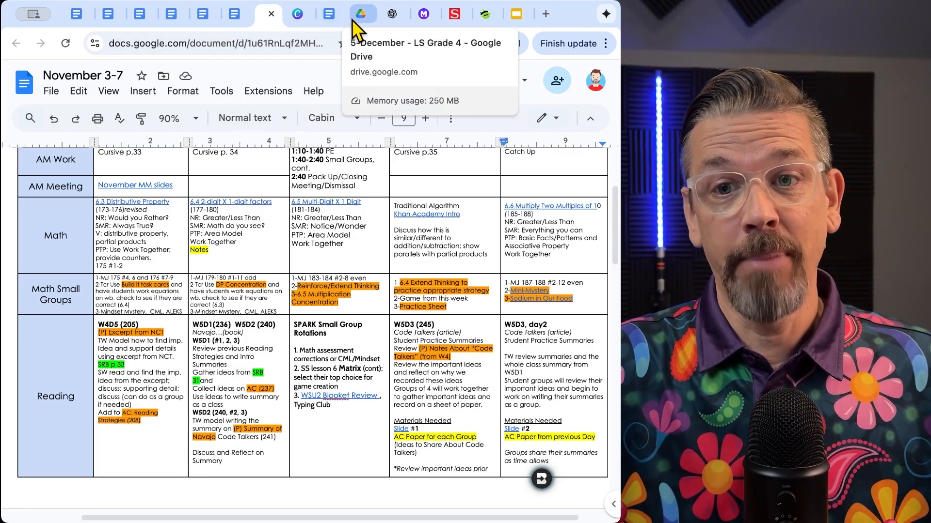
mouse_move(455, 14)
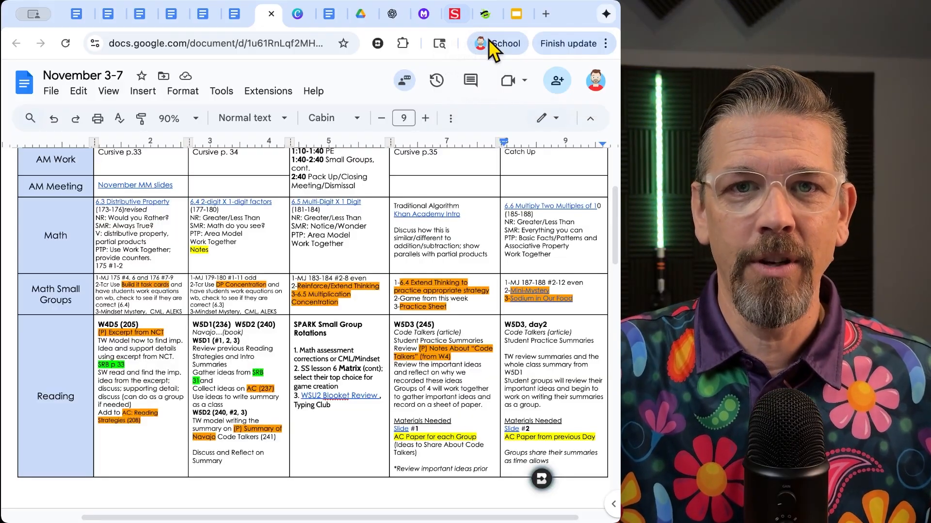
mouse_move(498, 140)
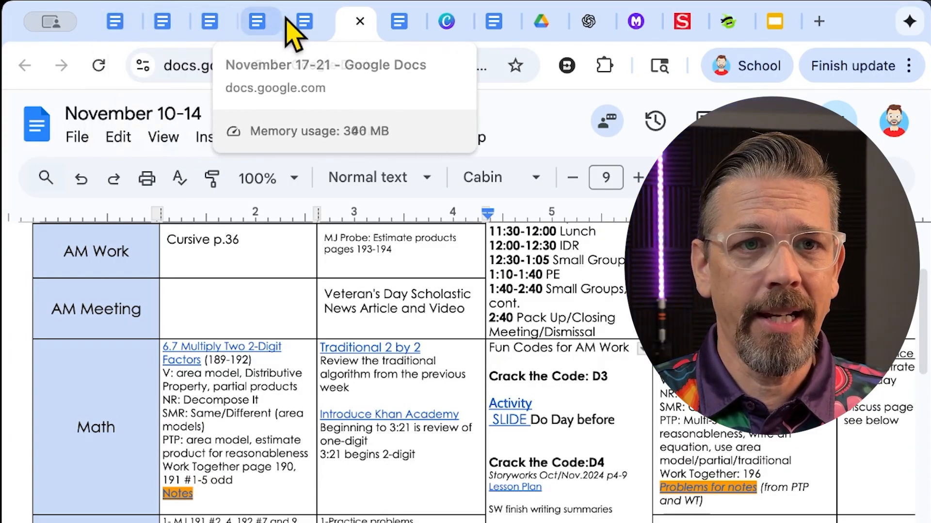
Step: Add the November 10-14 tab to a new tab group named 'planning'
right_click(356, 21)
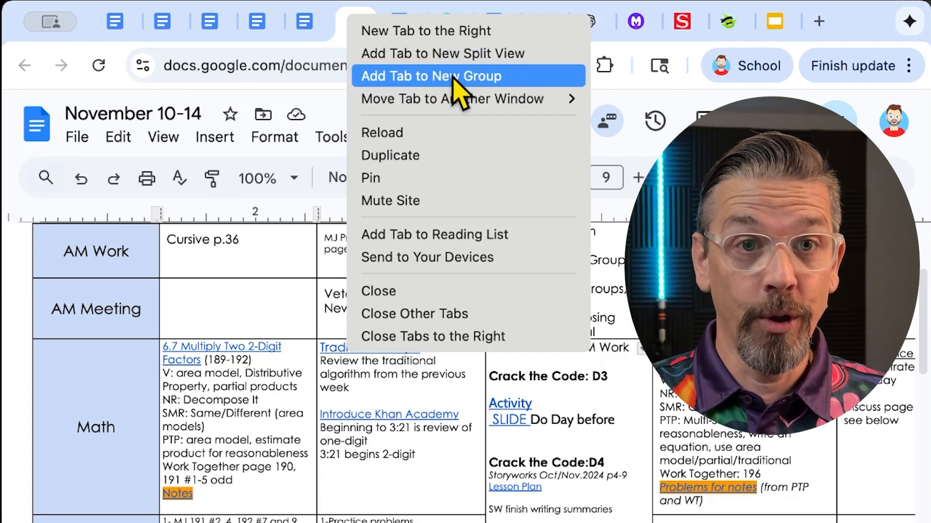
click(430, 75)
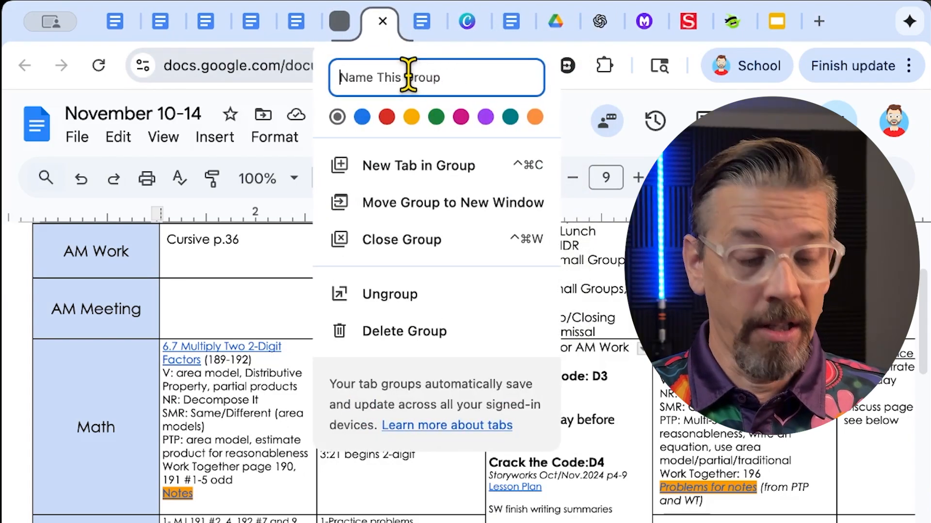
text(planning)
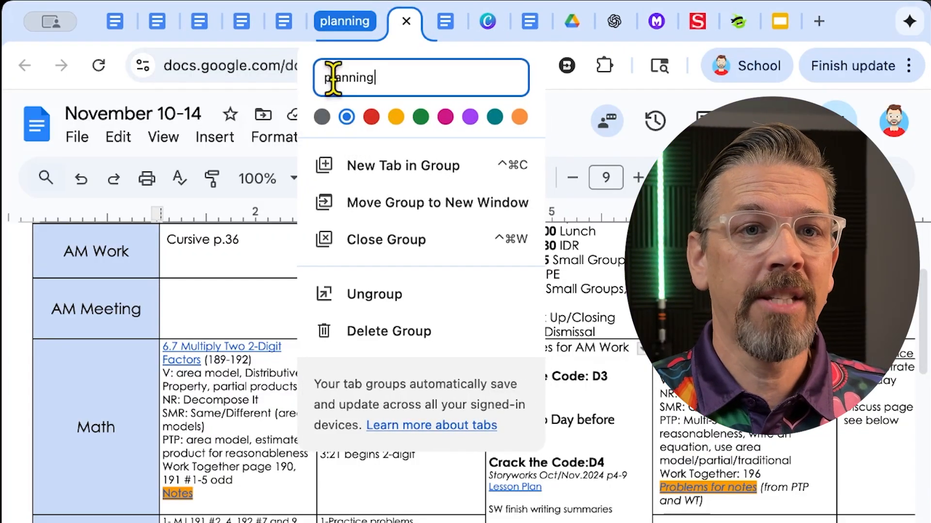
mouse_move(241, 21)
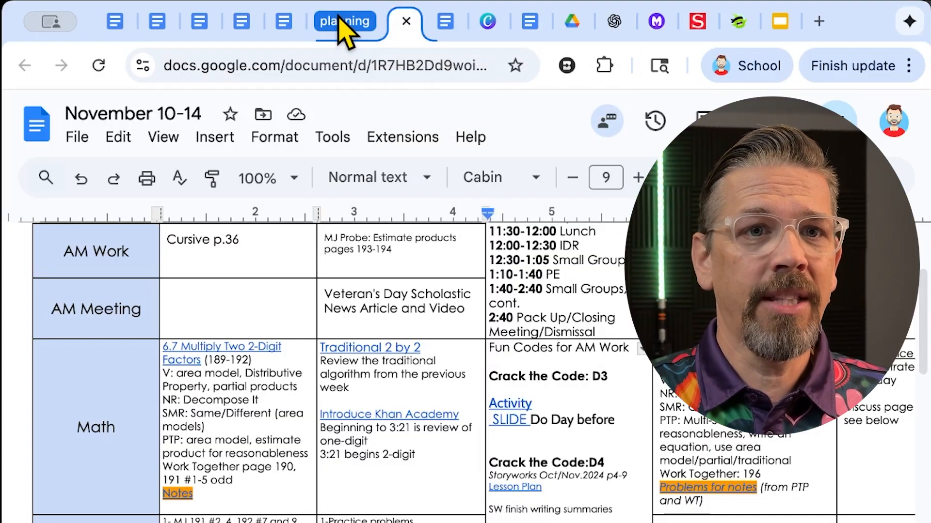
Step: Add the November 3-7 lesson plan tab to the planning group
click(407, 21)
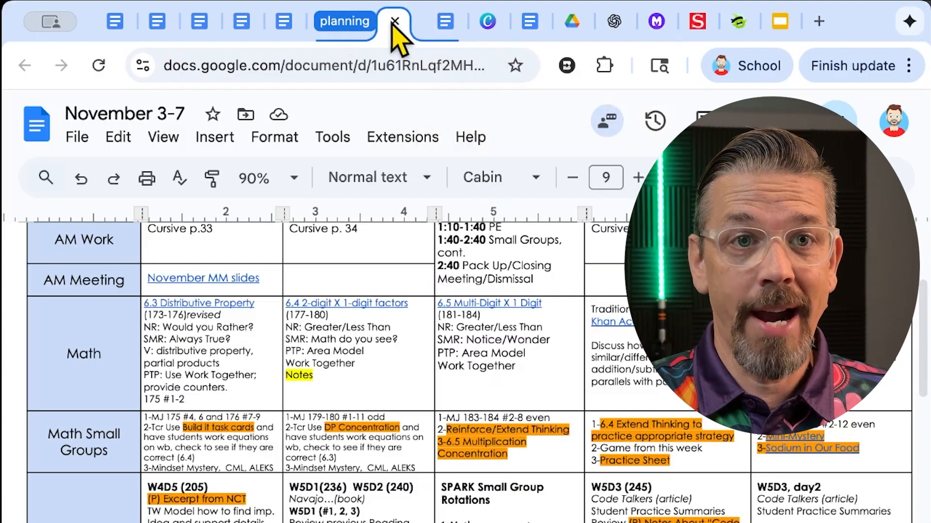
mouse_move(444, 21)
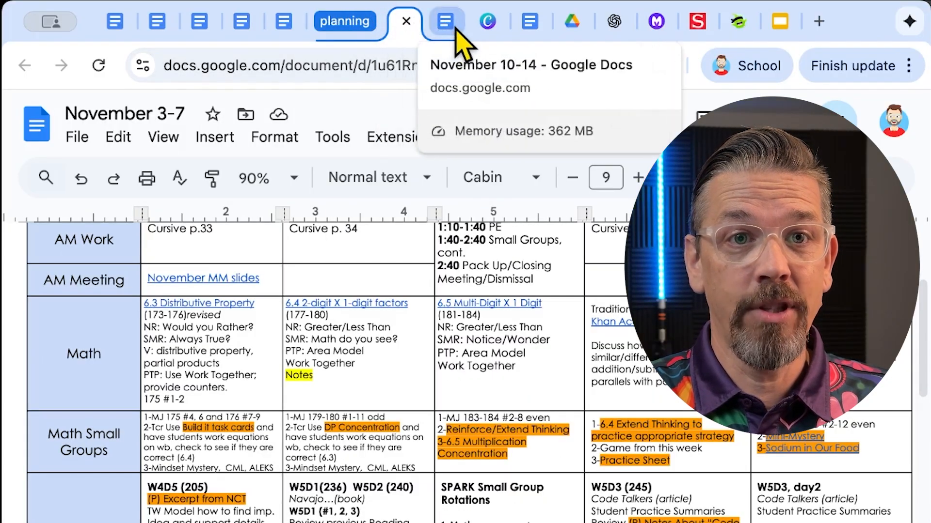
mouse_move(432, 35)
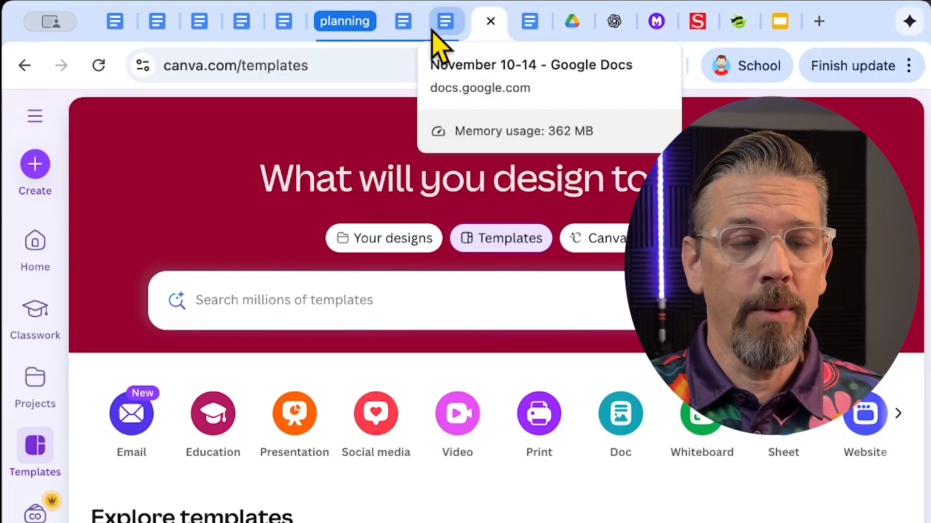
mouse_move(296, 29)
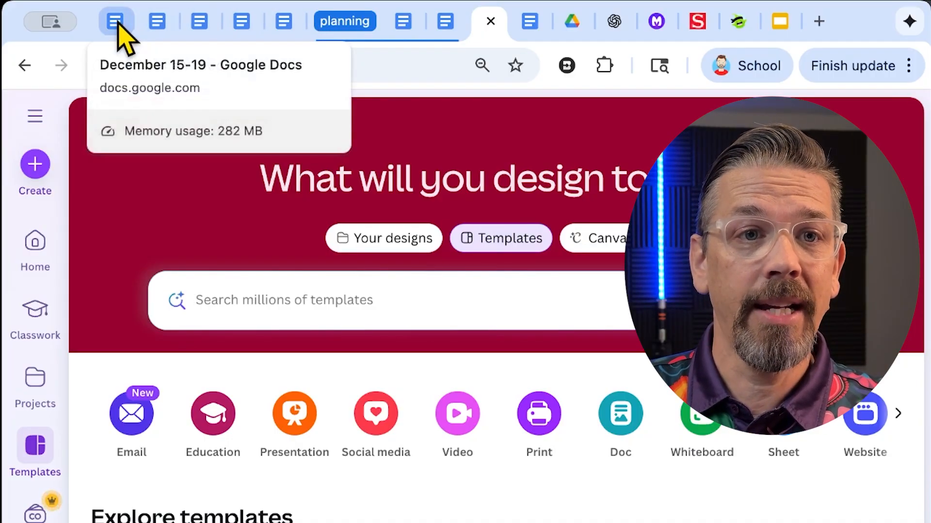
Step: Bring the remaining lesson-plan Google Docs tabs into the planning group
click(241, 21)
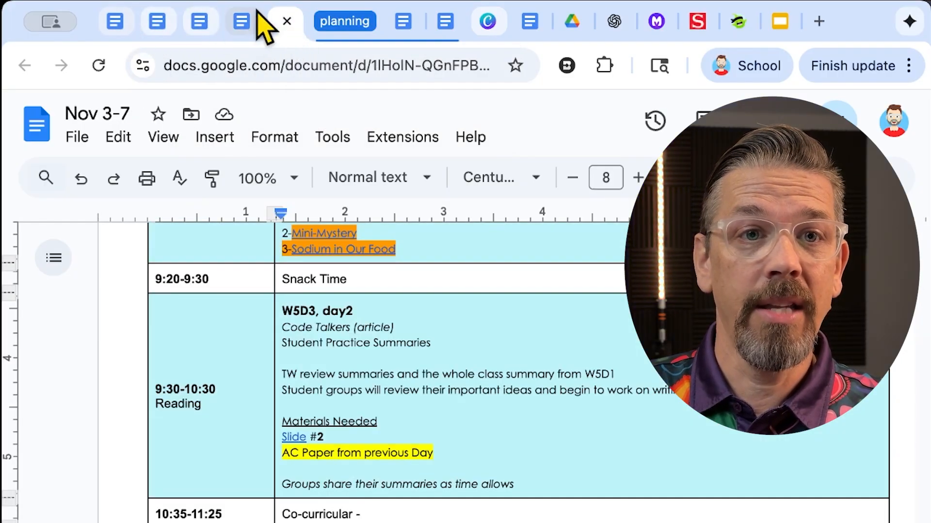
mouse_move(240, 20)
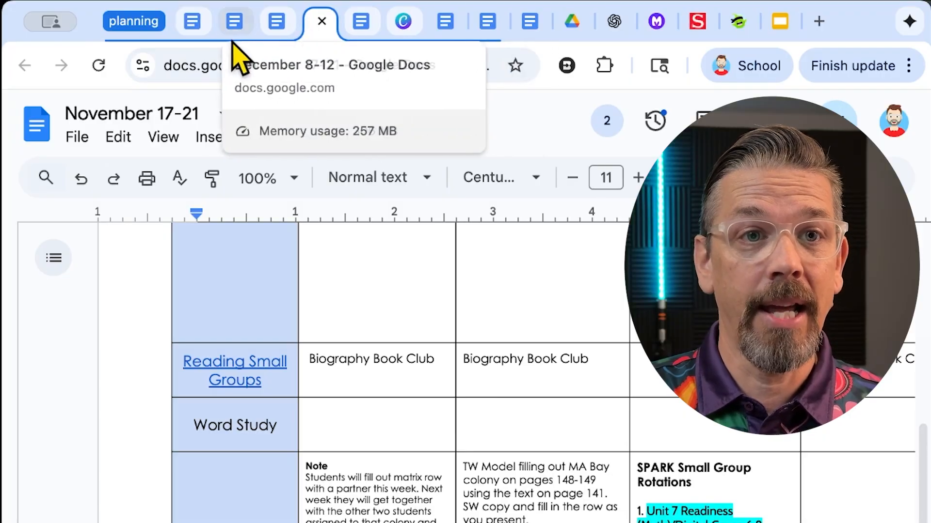
mouse_move(402, 21)
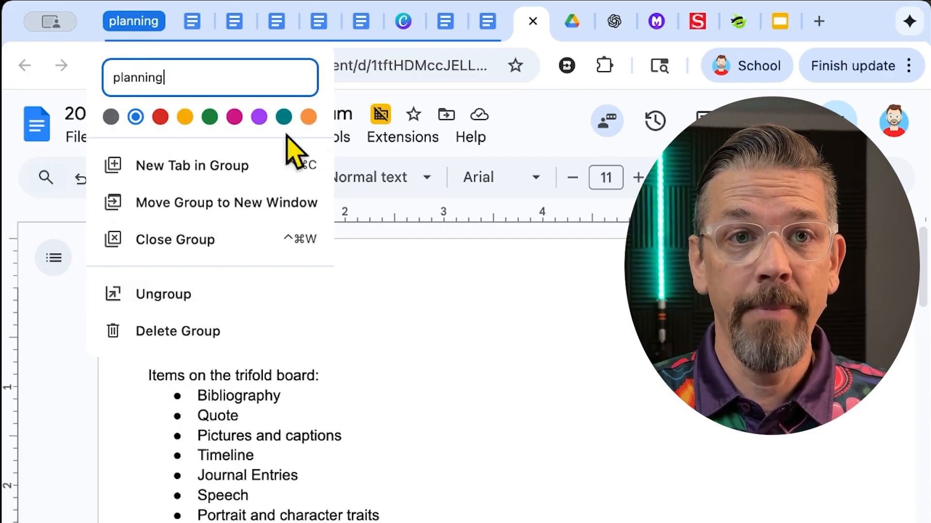
mouse_move(403, 21)
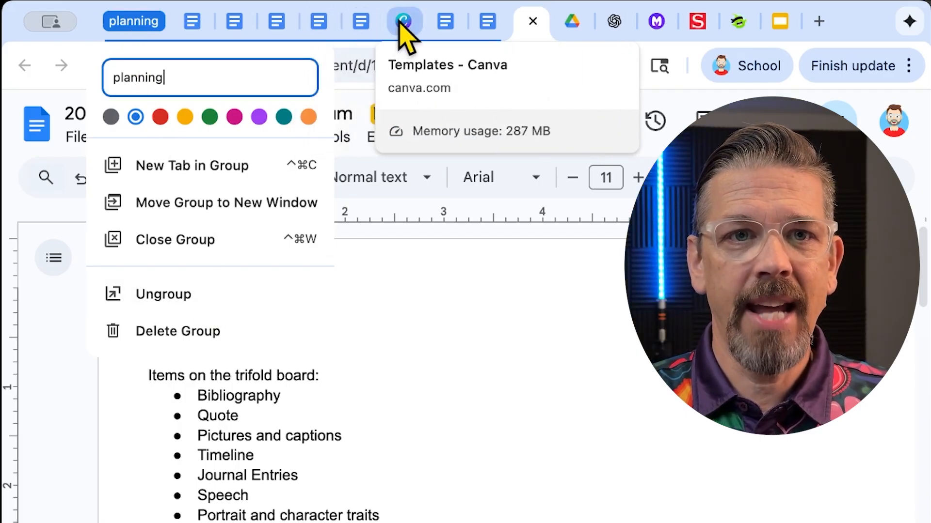
Step: Remove the Canva templates tab from the planning group
click(405, 21)
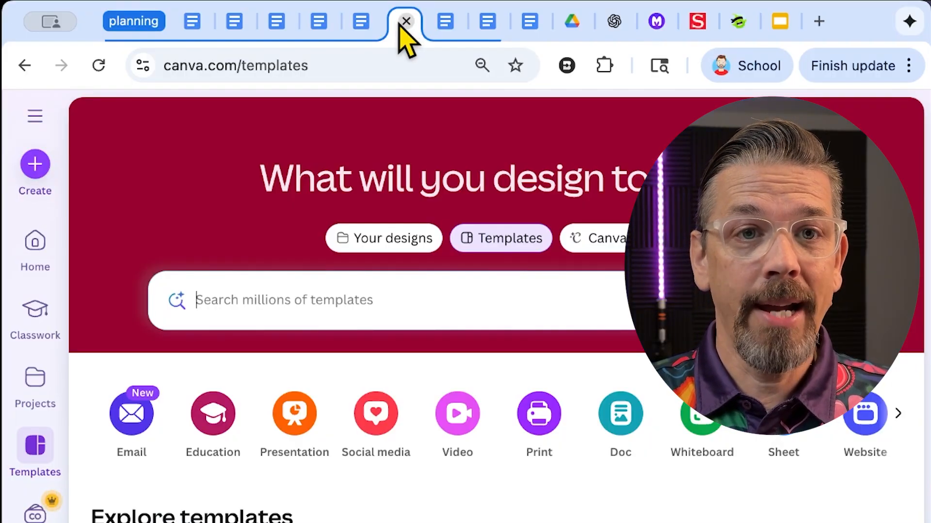
right_click(406, 21)
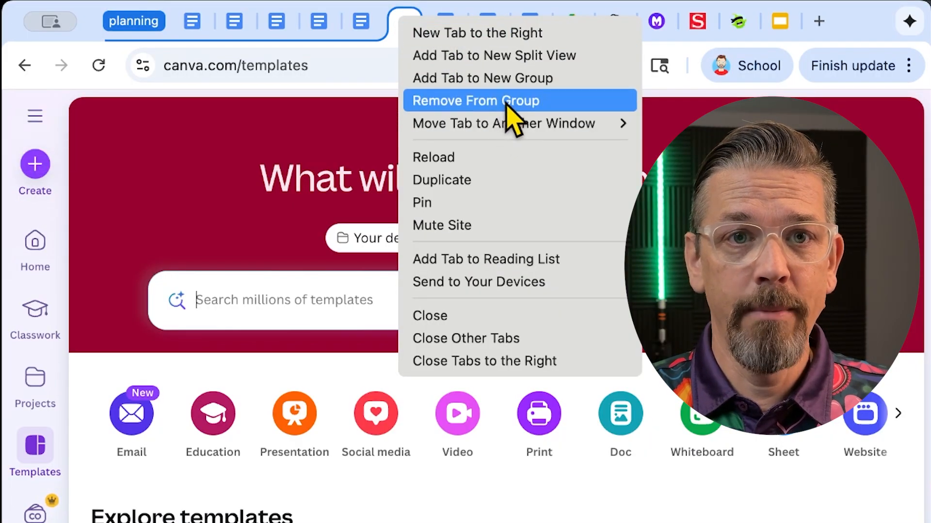
click(475, 101)
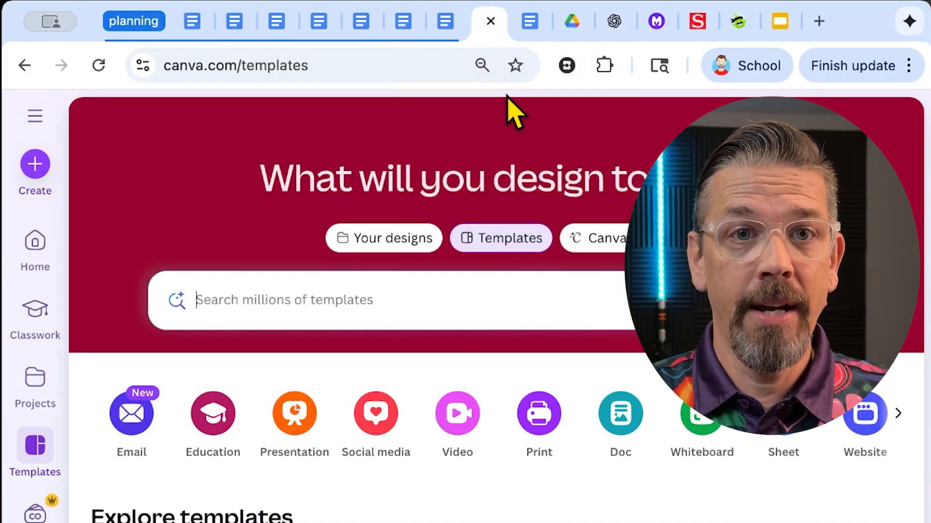
mouse_move(444, 22)
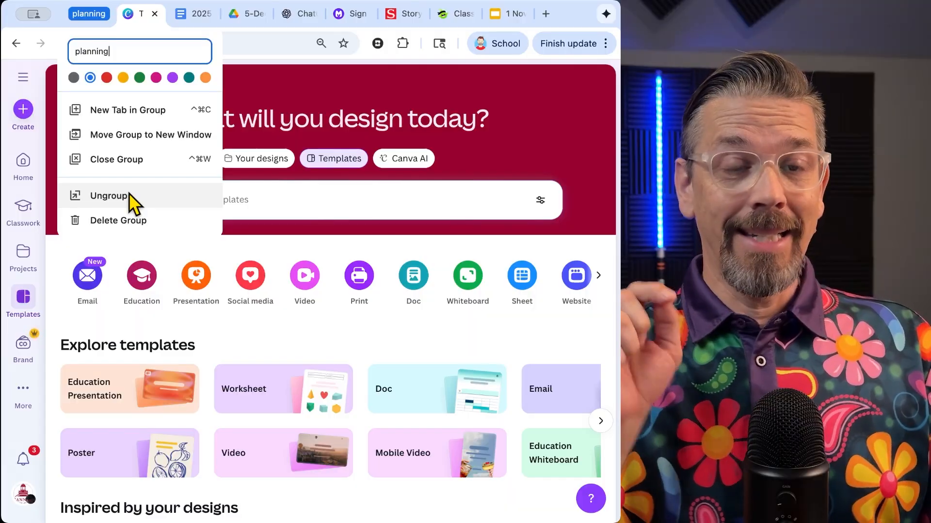
mouse_move(139, 228)
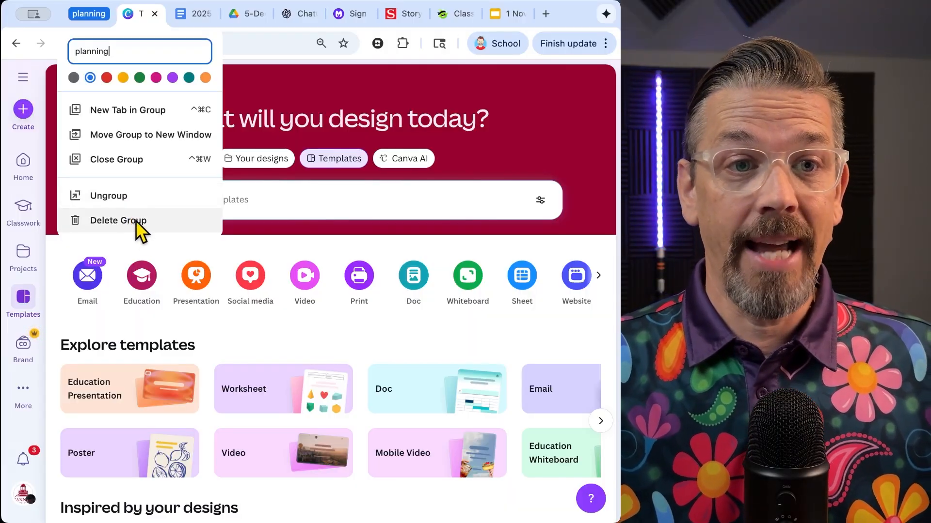
Step: Ungroup the planning tab group and confirm, keeping its tabs open
click(108, 195)
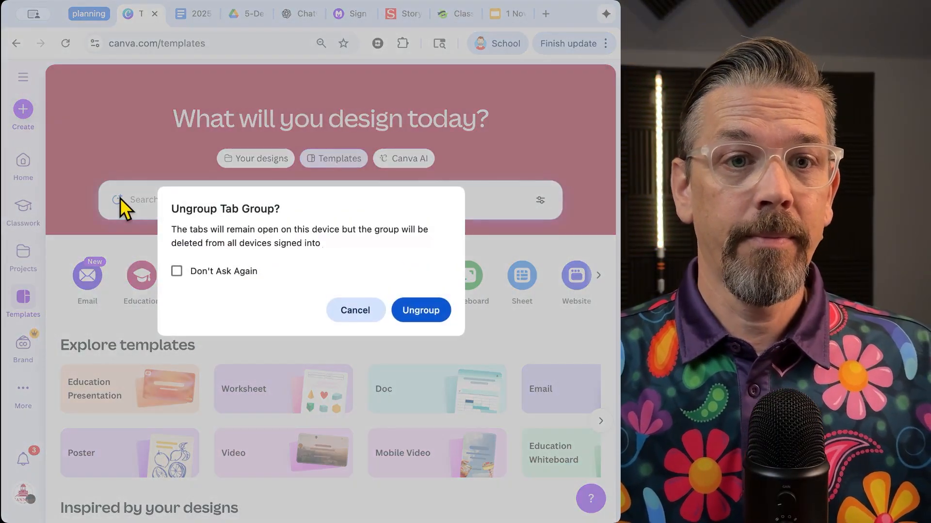
click(420, 310)
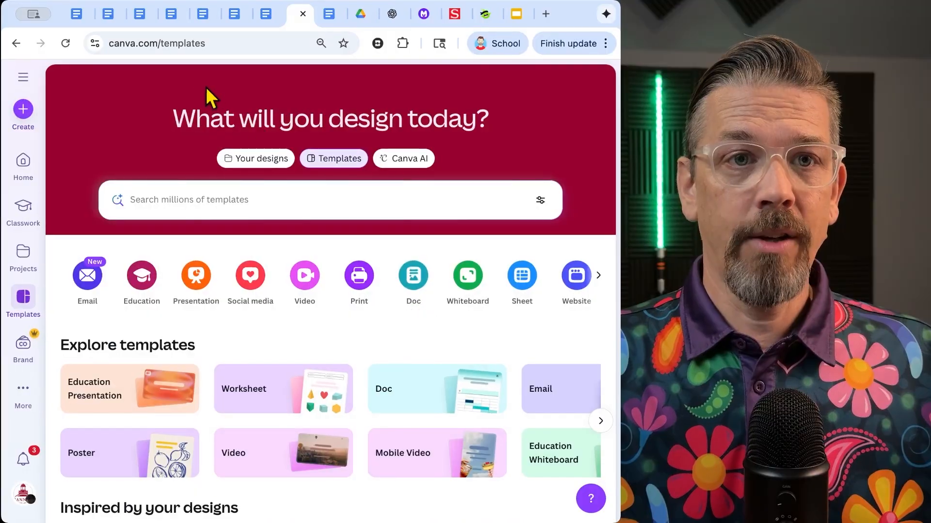